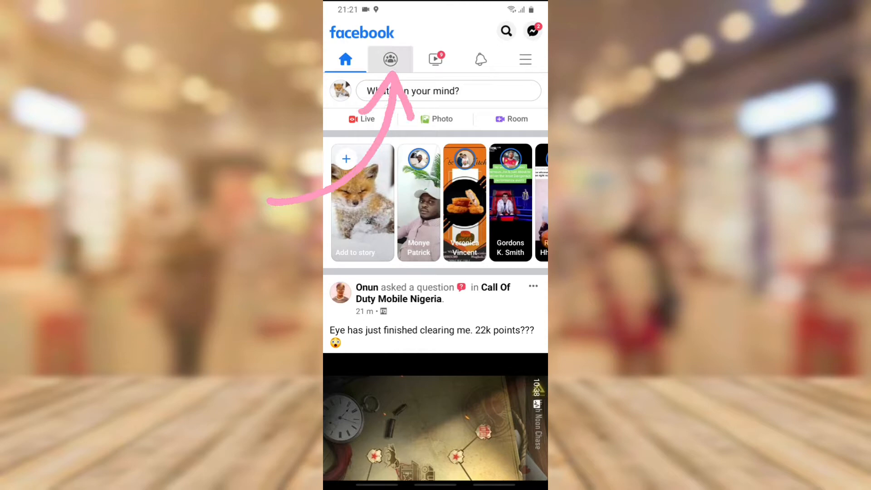
Step: Reach the Ts tech talk group page from the Groups tab, showing its cover and posting area
left_click(391, 59)
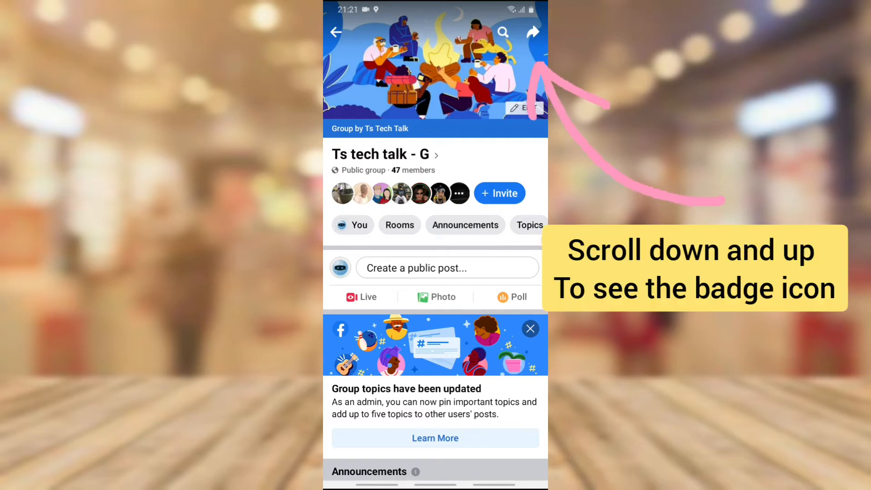
scroll("down", 3)
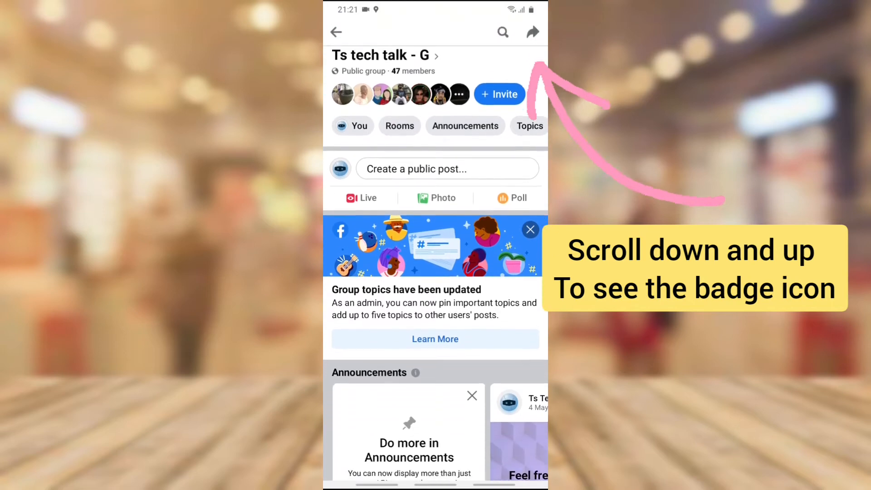
scroll("up", 3)
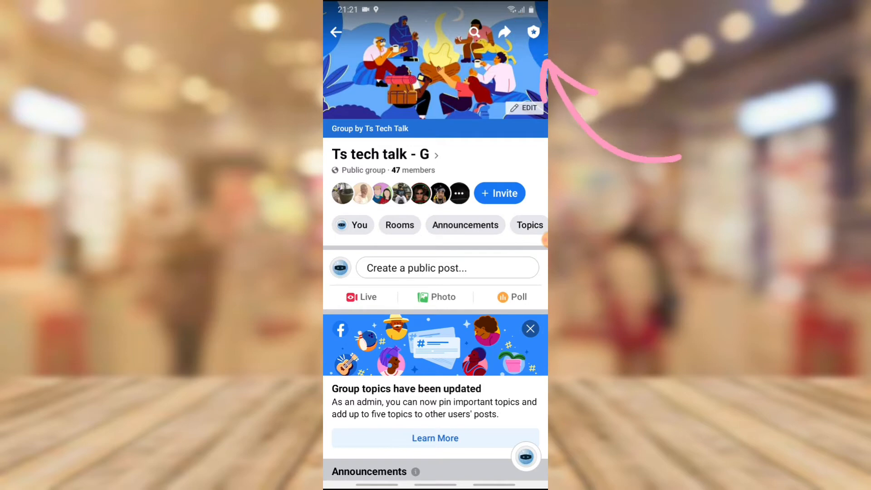
Step: Bring up the group settings via the admin shield, listing basic info, Public privacy and membership options
left_click(533, 32)
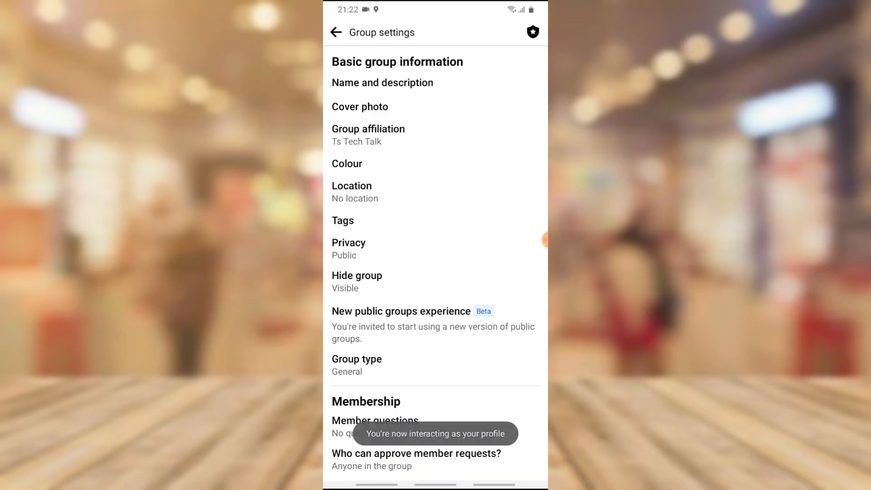
scroll("down", 3)
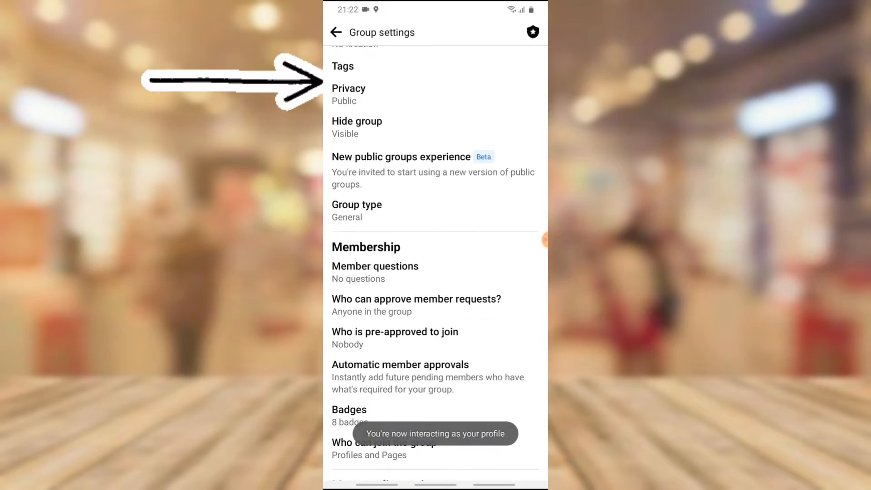
scroll("down", 3)
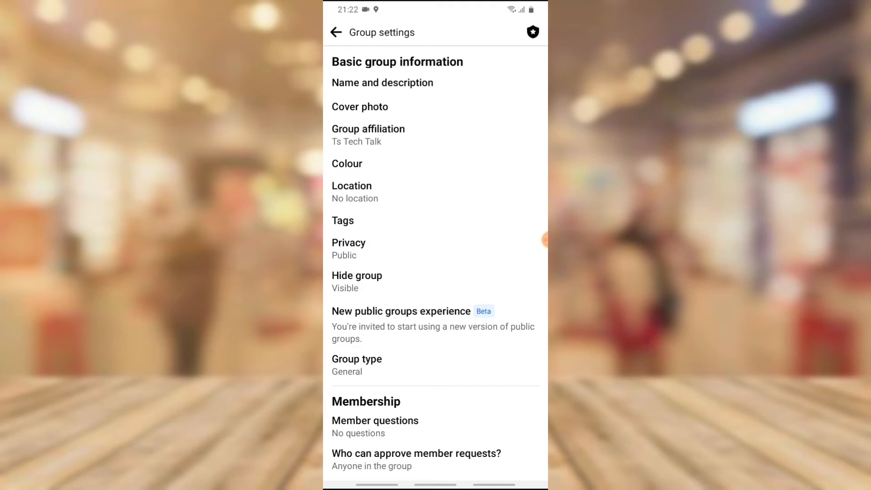
Step: Rename the group to 'Ts tech talk - Group' in the Name and description editor
left_click(382, 82)
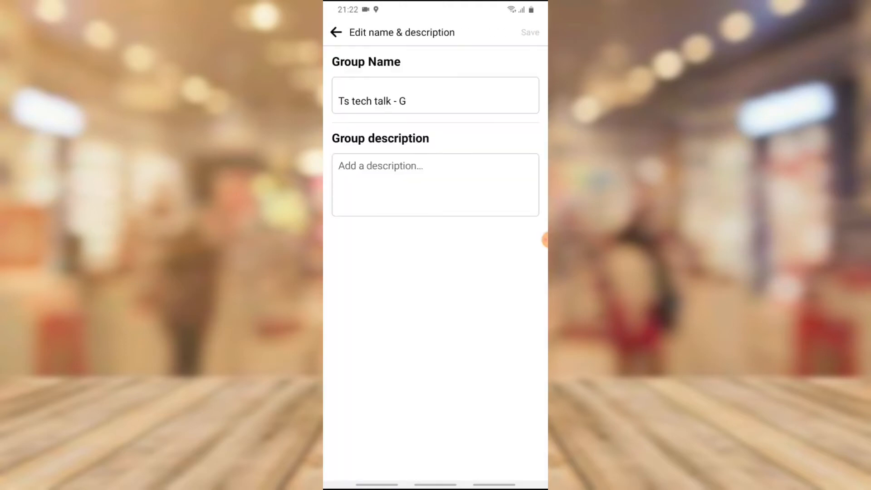
left_click(435, 101)
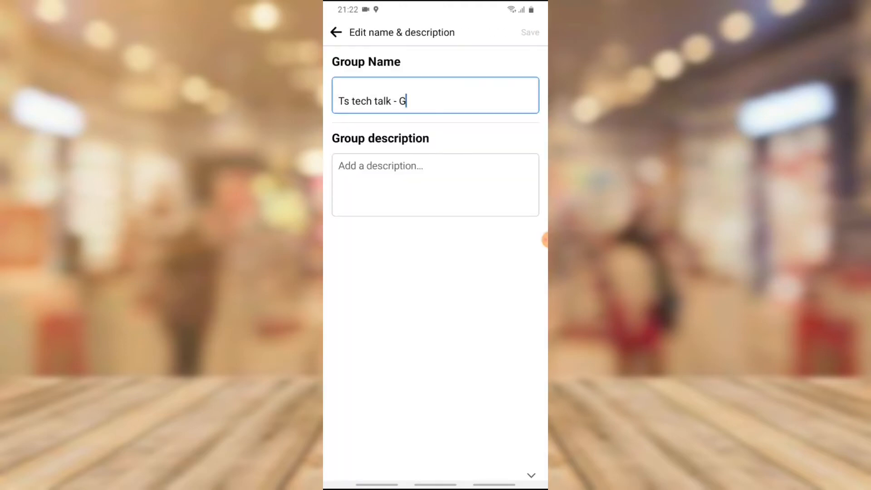
left_click(434, 100)
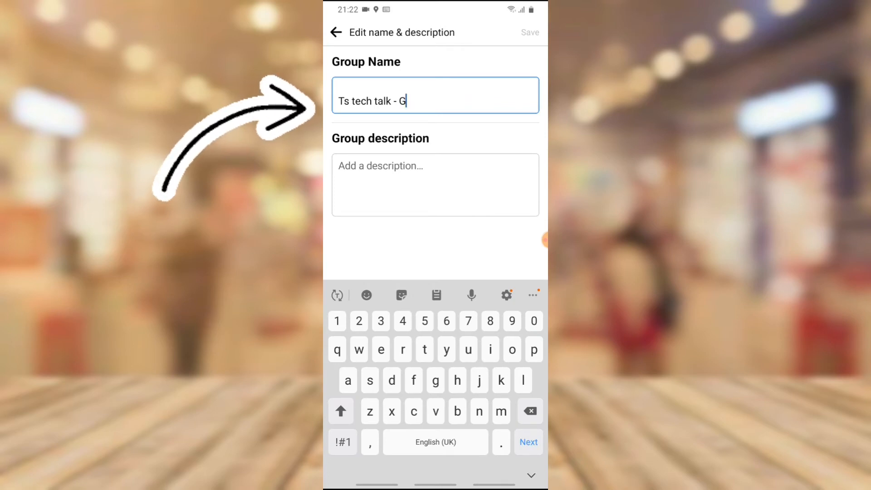
type("roup")
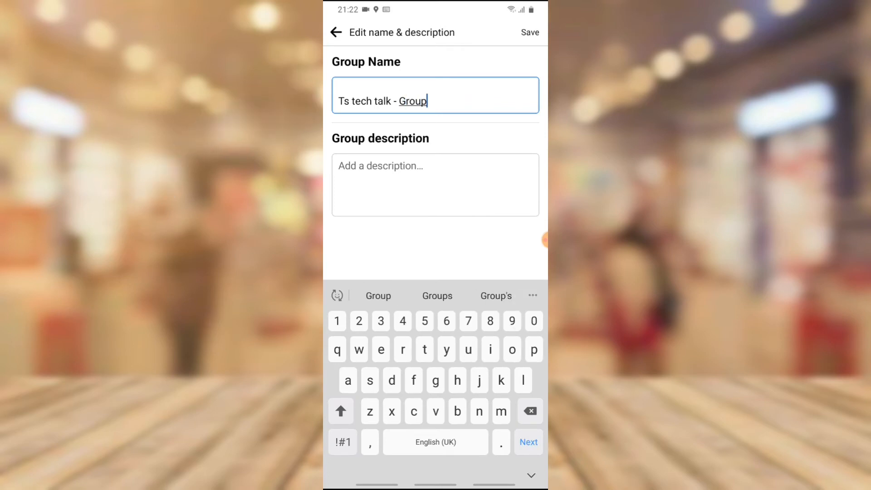
Step: Write a description saying this is a Tech Talk Group where we discuss awesome tech stuff
left_click(435, 184)
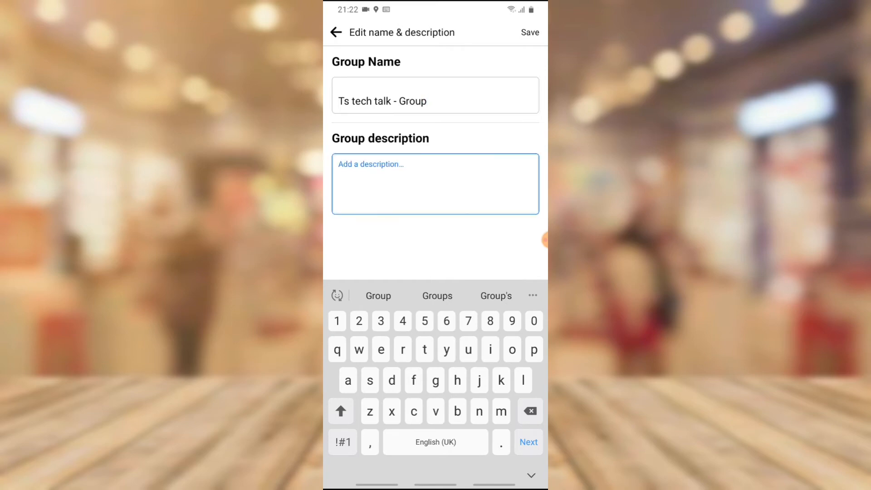
left_click(434, 184)
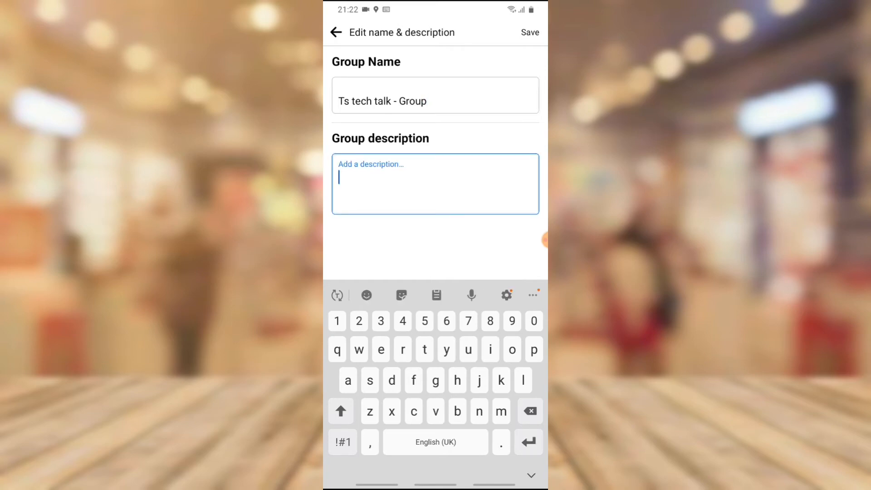
left_click(341, 410)
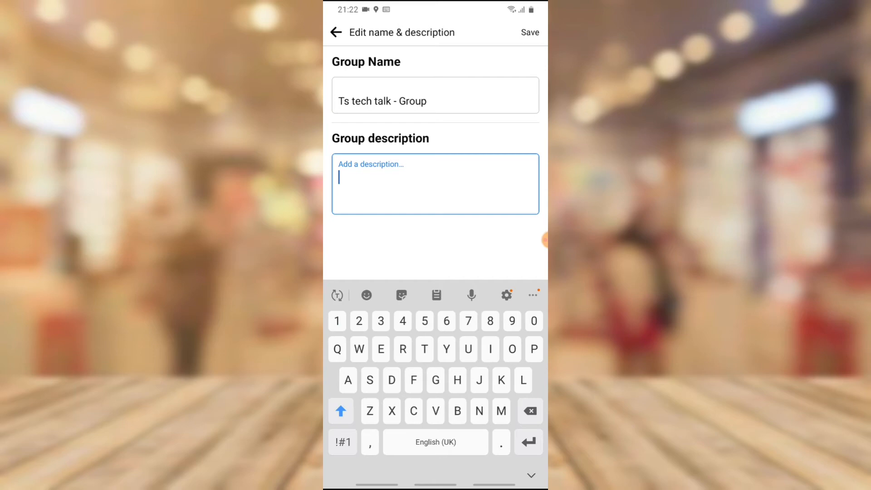
type("This is")
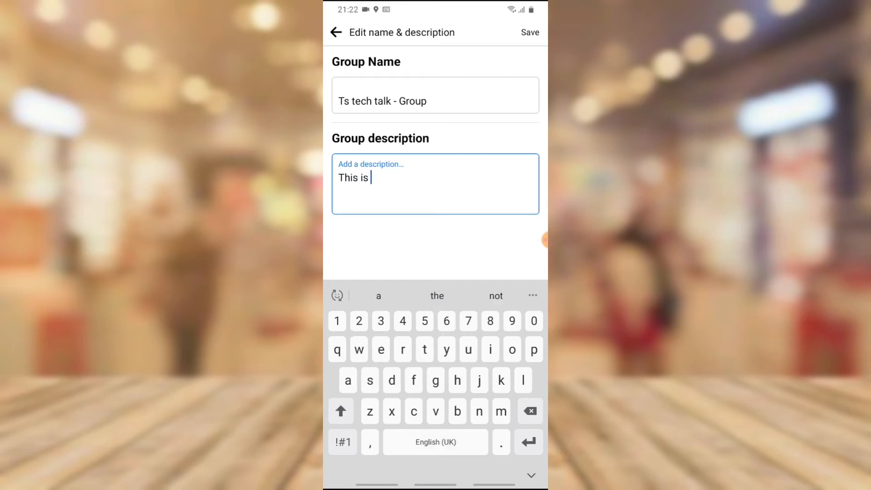
type("ts")
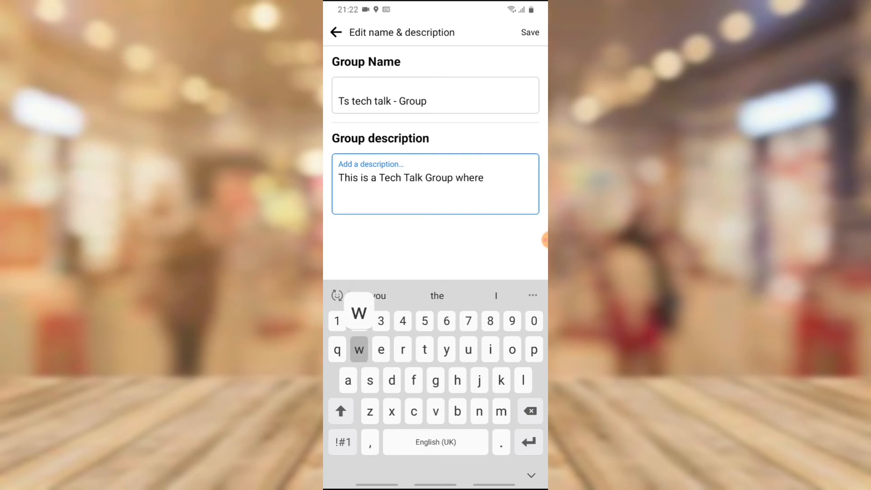
type("we discuss mostly awesome tech st")
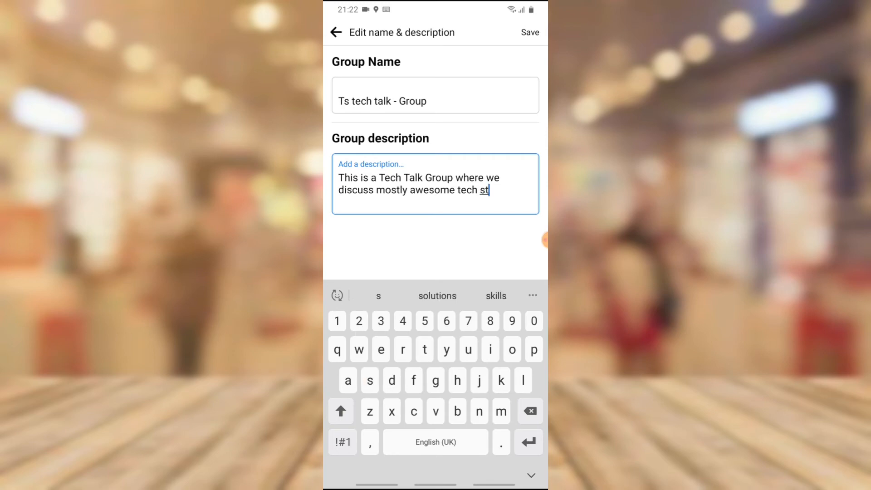
type("uff.")
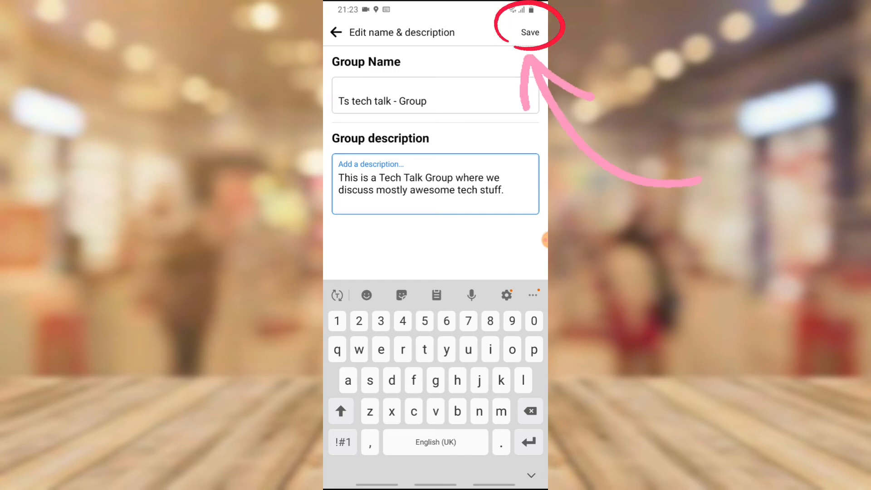
Step: Save the new name and description and return to the group page showing the update entry
left_click(529, 33)
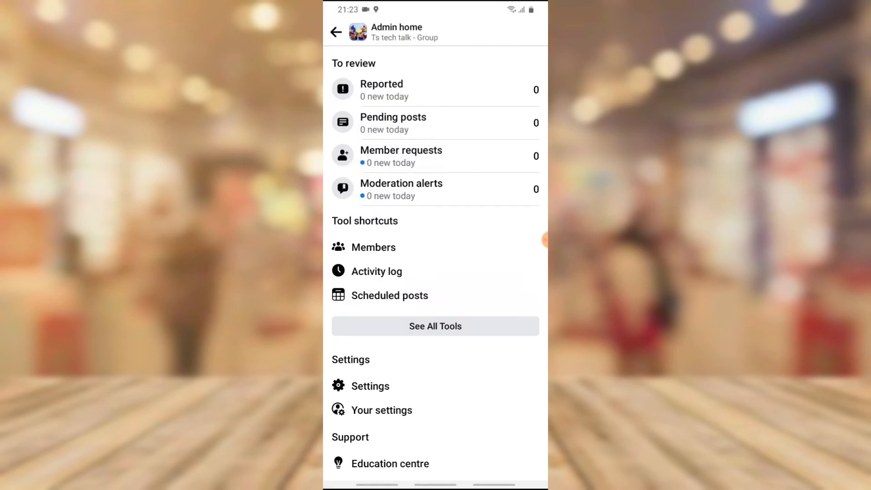
left_click(336, 32)
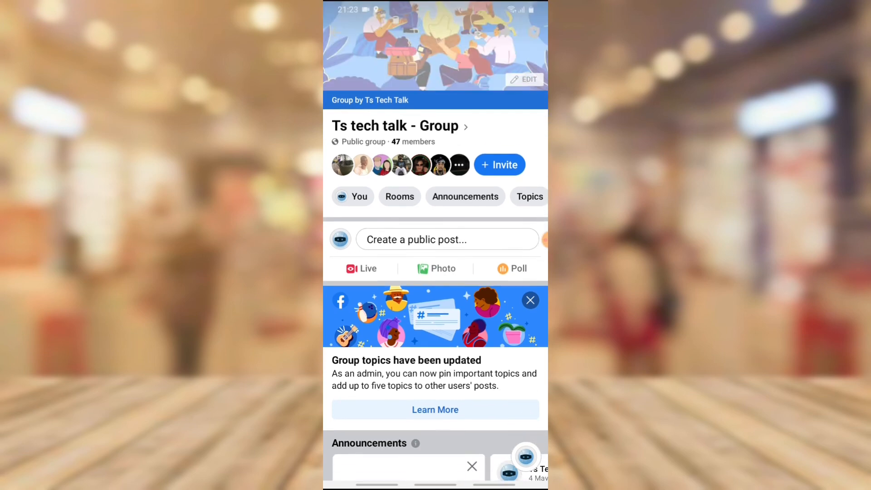
scroll("down", 3)
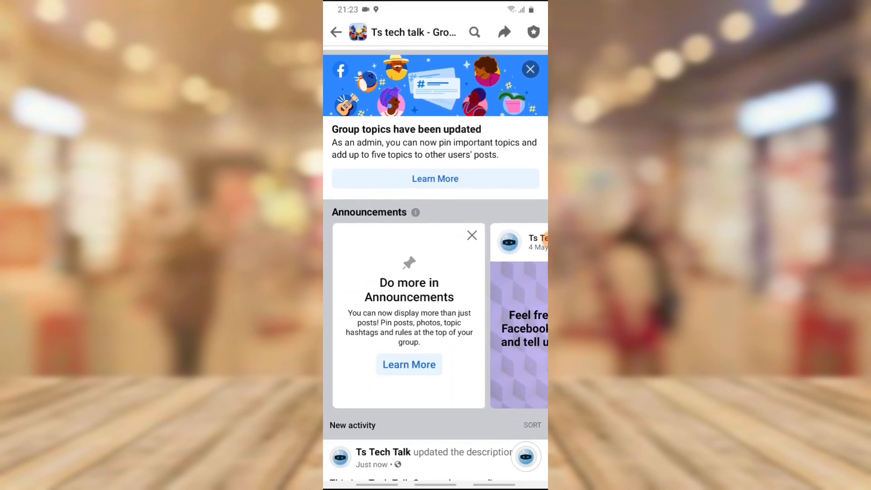